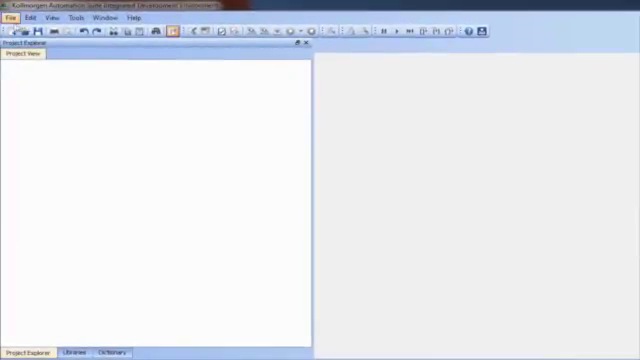
Start a new project for a PDMM controller and advance the wizard to the template page.
click(12, 16)
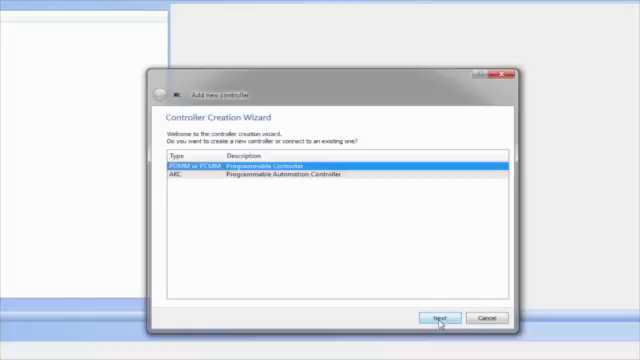
click(436, 318)
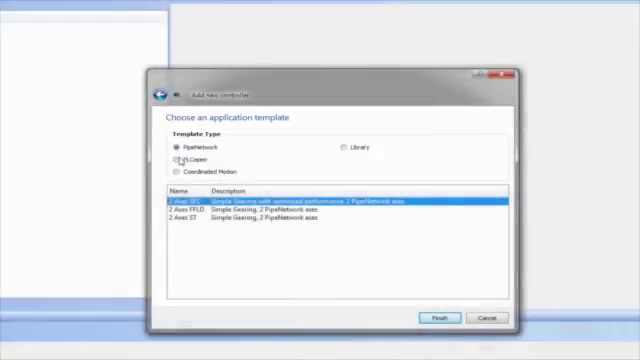
Choose PLCopen as the template type to list its gearing templates.
click(172, 160)
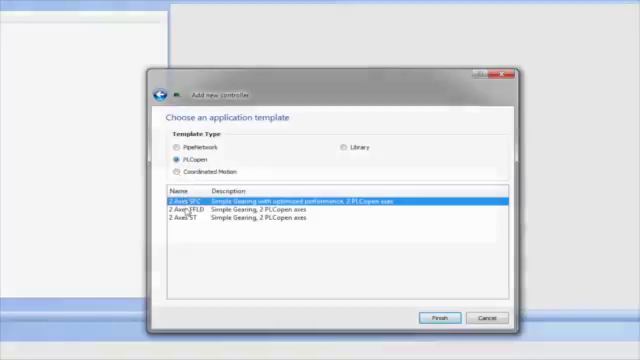
Select the 2 Axis FFLD simple gearing PLCopen template.
click(170, 212)
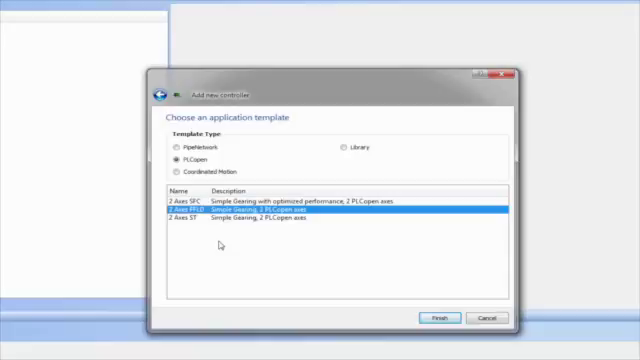
mouse_move(380, 280)
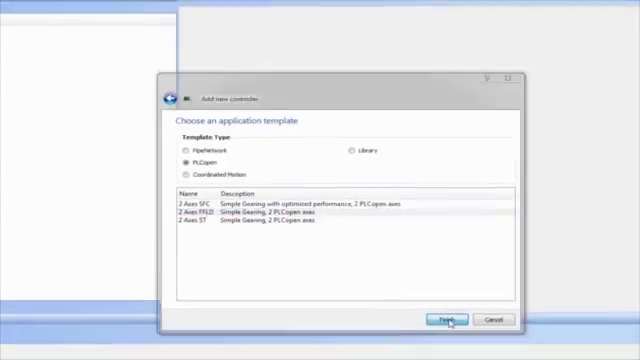
Finish creating the project, review its PLC, Motion and panel nodes, and show the variable dictionary.
click(448, 320)
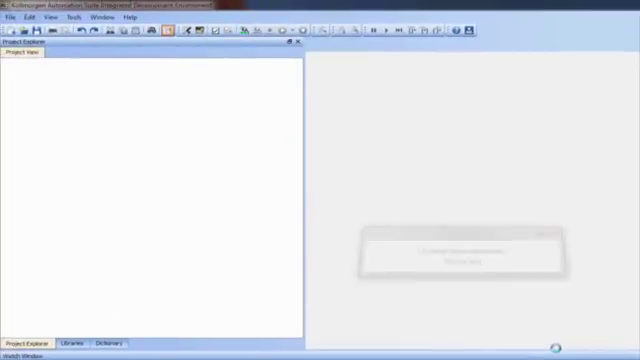
click(28, 344)
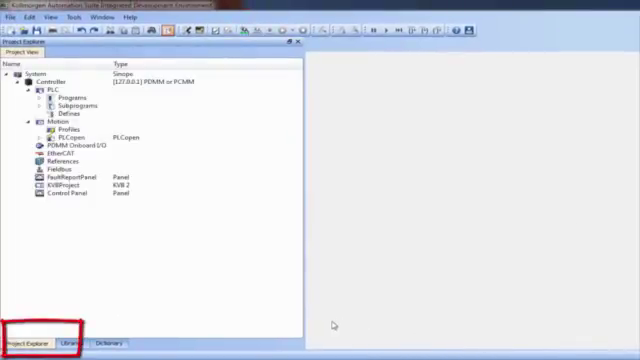
mouse_move(230, 284)
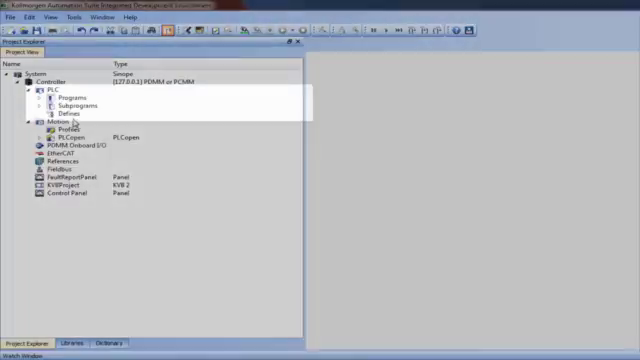
click(68, 96)
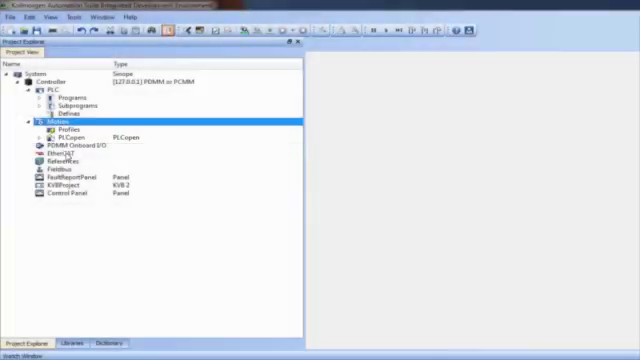
click(48, 154)
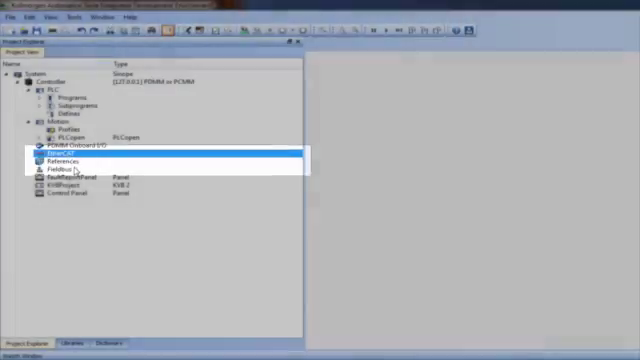
click(70, 176)
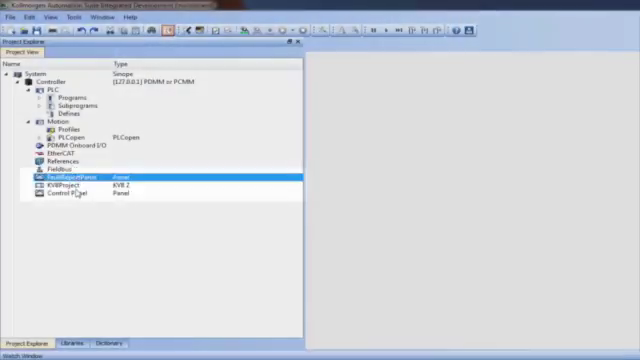
click(72, 194)
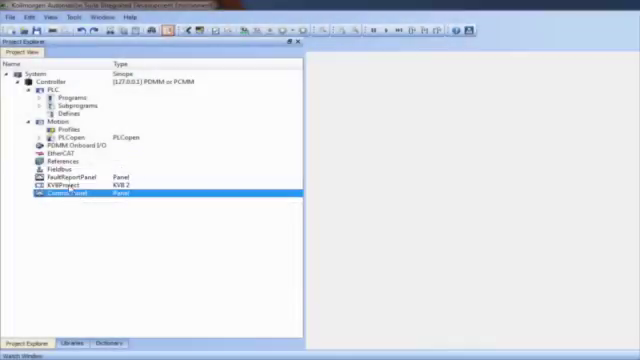
click(70, 190)
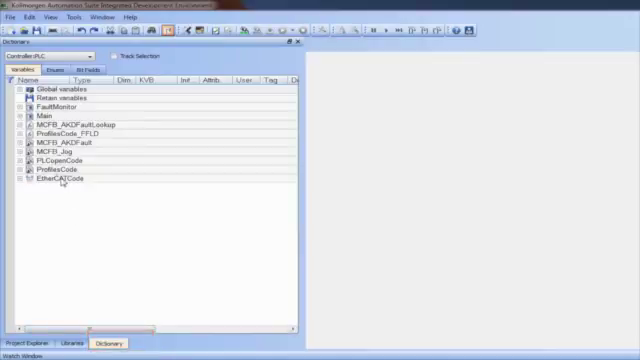
Open the main ladder program that initializes and starts the motion engine.
click(28, 344)
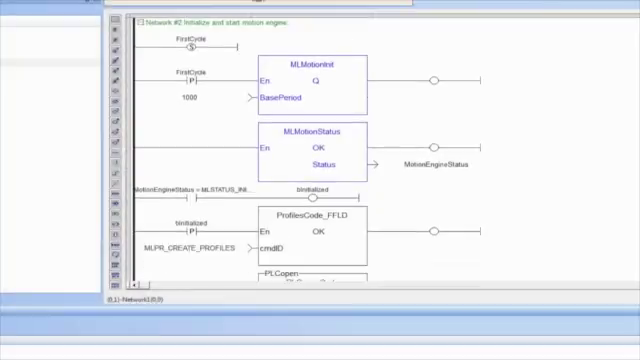
scroll(down, 3)
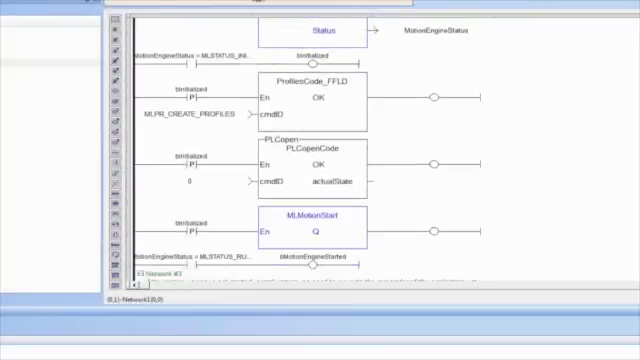
scroll(down, 3)
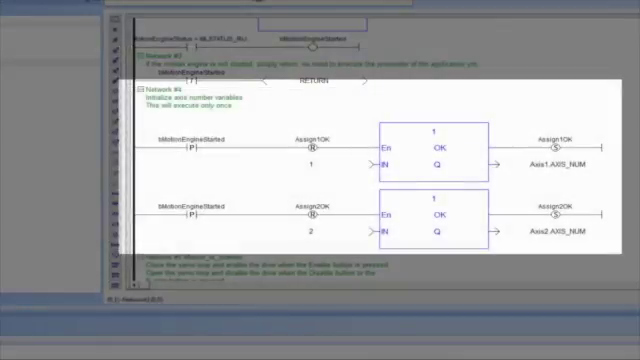
scroll(down, 3)
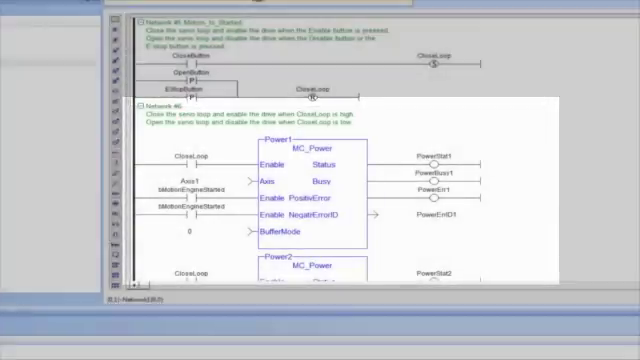
scroll(down, 3)
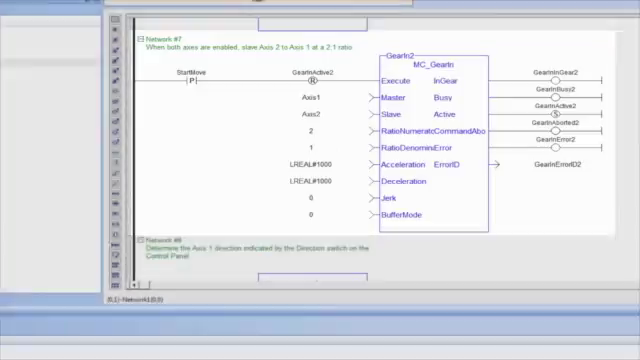
scroll(down, 3)
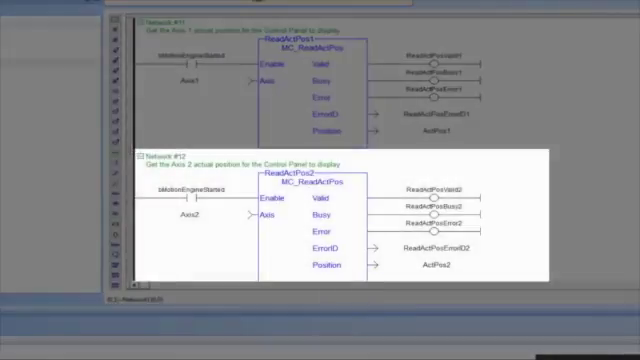
scroll(down, 3)
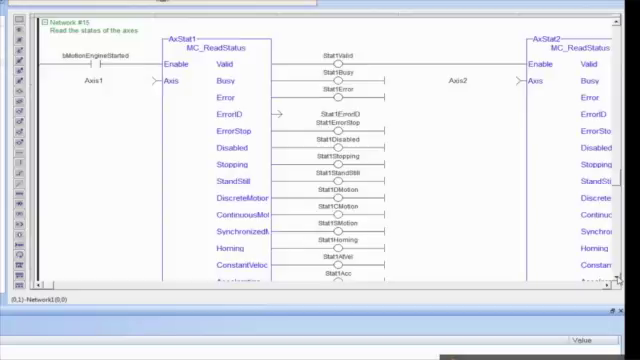
scroll(down, 3)
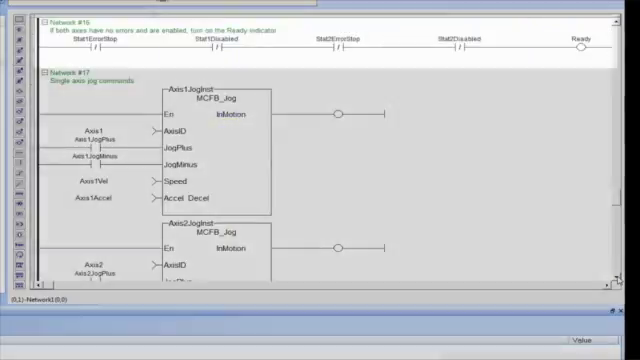
scroll(down, 3)
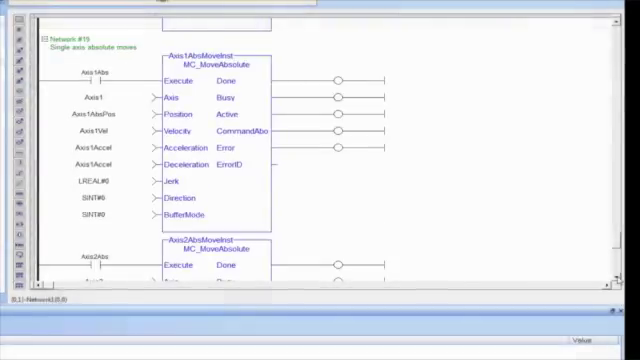
scroll(down, 3)
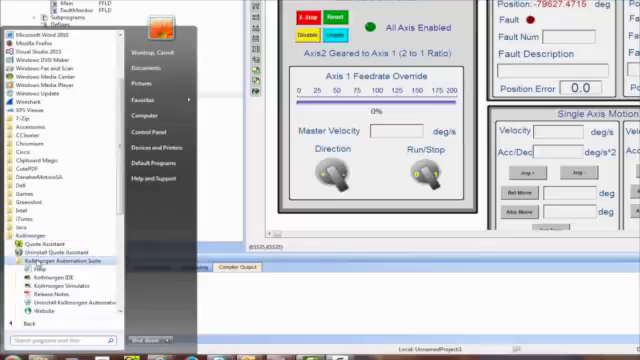
Open the Kollmorgen Automation Suite folder from the Windows Start menu.
click(56, 264)
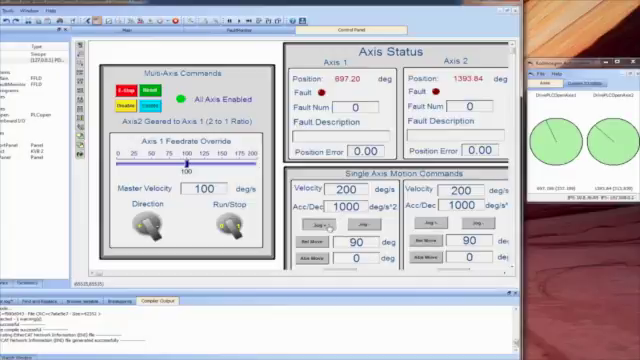
Set the controller properties to a PDMM reached at its 10.x network IP address.
right_click(40, 44)
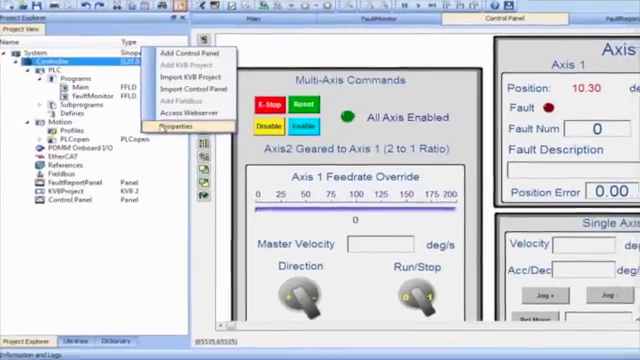
click(178, 128)
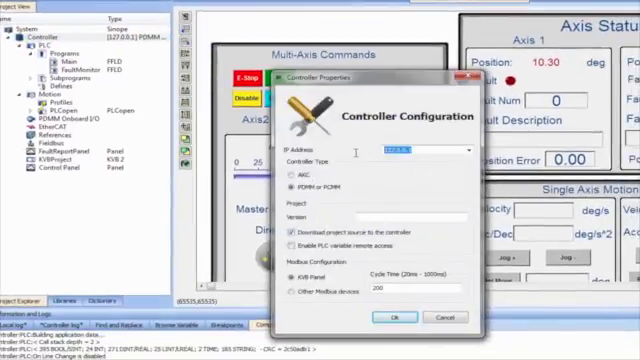
text(10.)
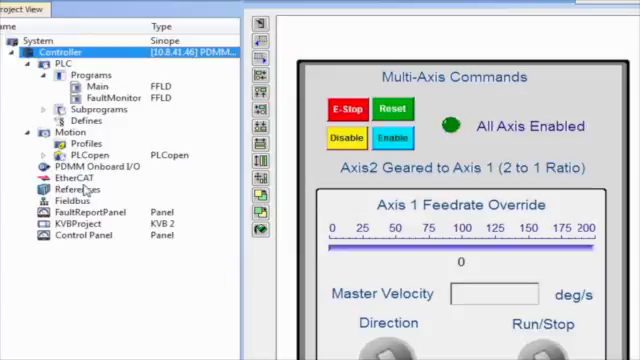
Scan the EtherCAT network for AKD_1, AKD_2 and Coupler_1, and dismiss the Download Project Source prompt.
click(64, 170)
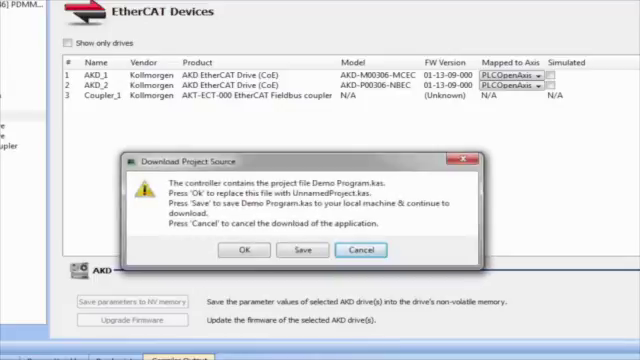
click(236, 250)
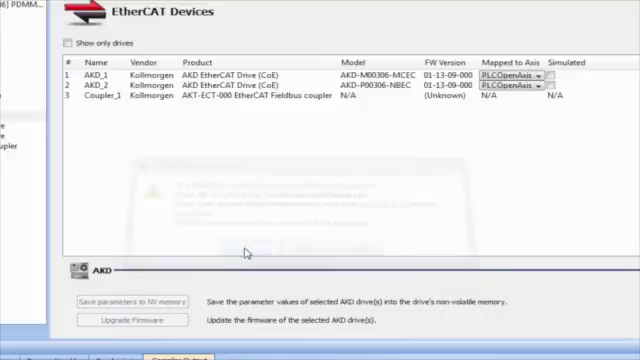